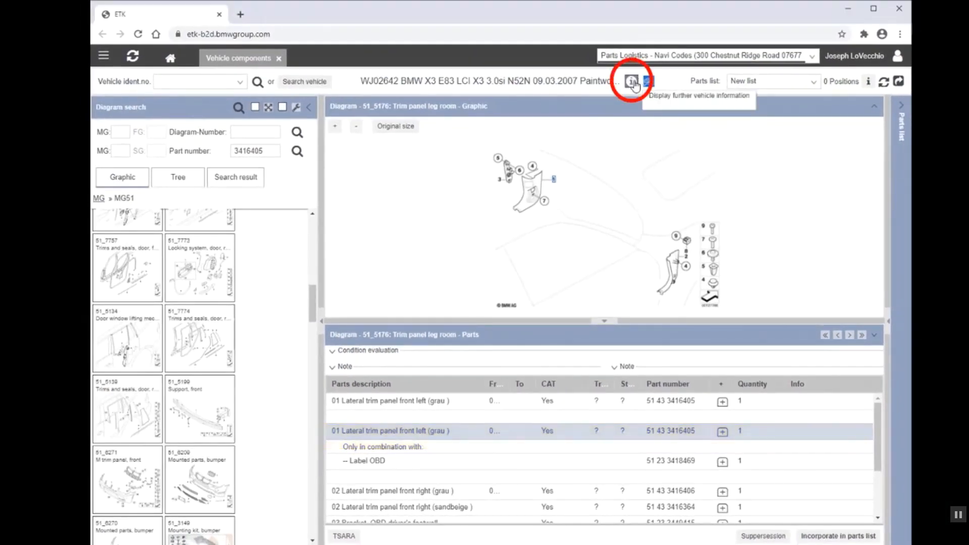
View the vehicle's further information and interior photo, then close the details
{"action": "left_click", "coordinate": [630, 80]}
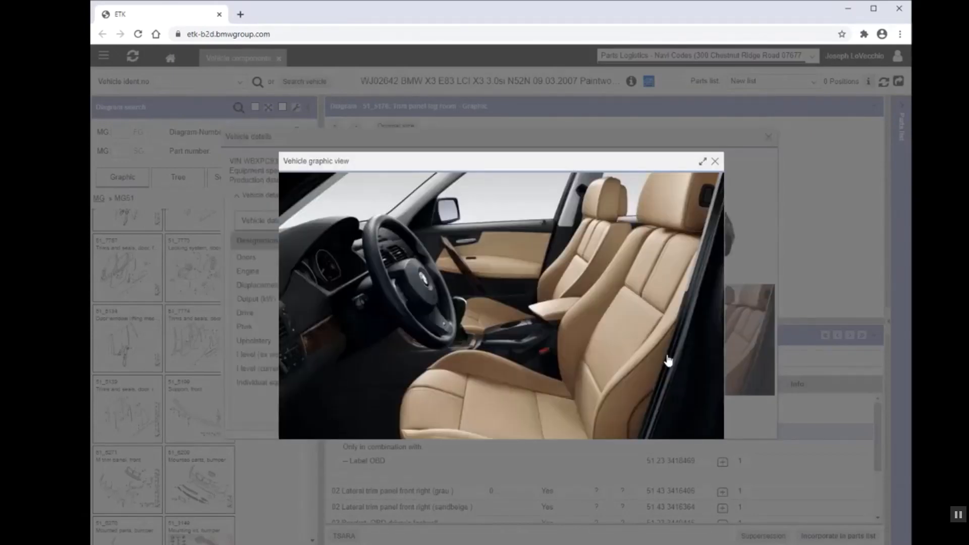
{"action": "mouse_move", "coordinate": [701, 168]}
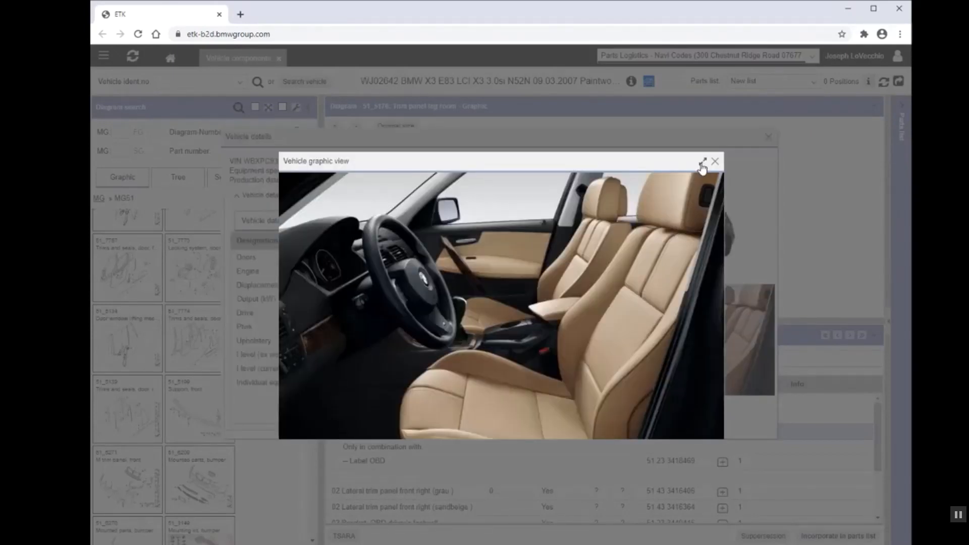
{"action": "left_click", "coordinate": [703, 161]}
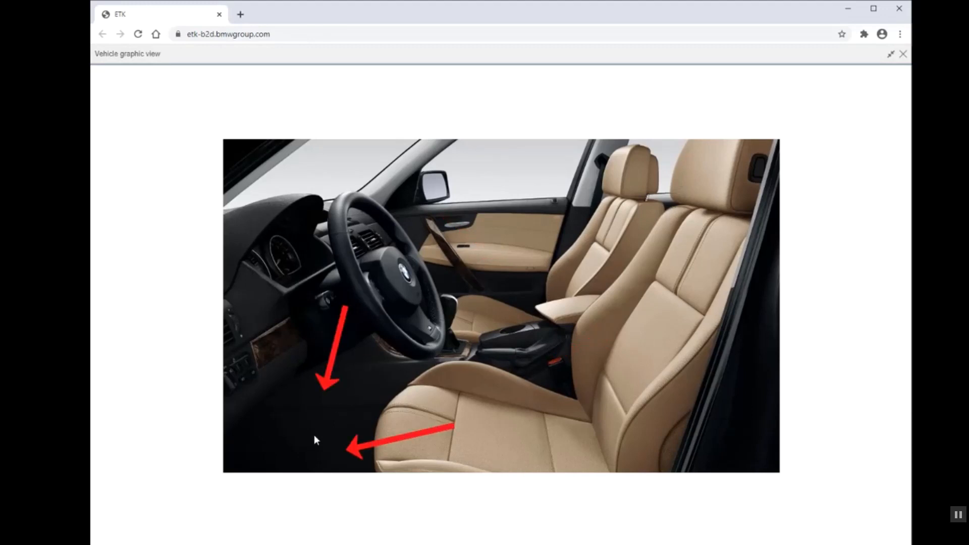
{"action": "mouse_move", "coordinate": [368, 414]}
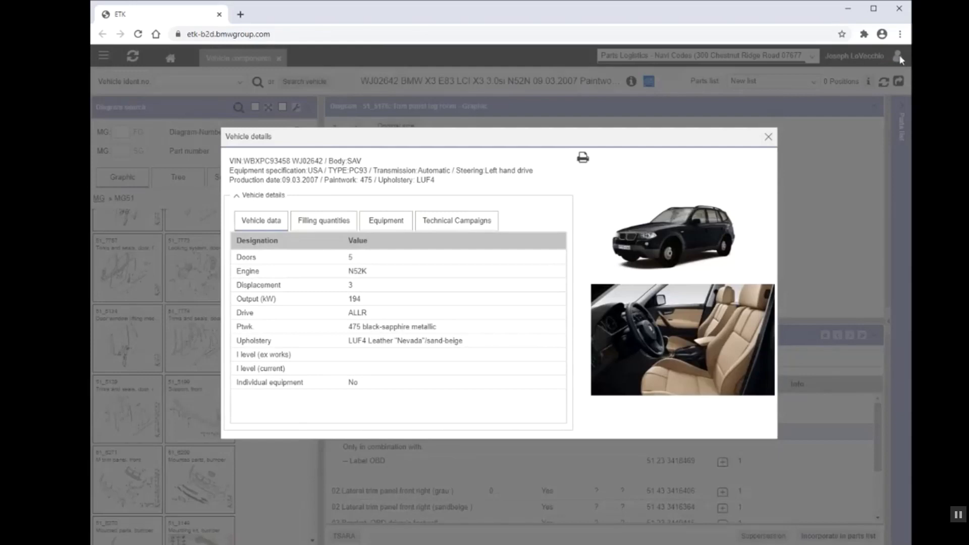
{"action": "left_click", "coordinate": [769, 137]}
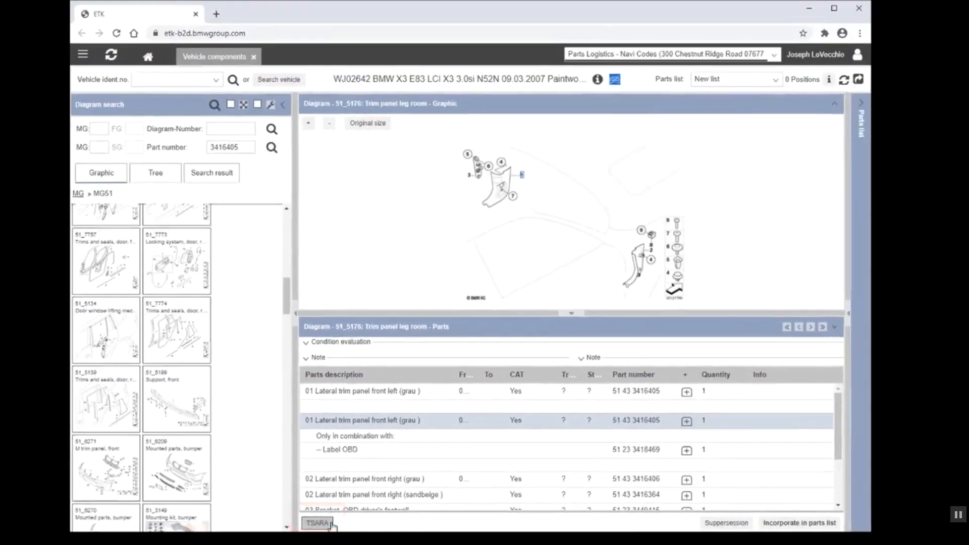
Start a TSARA case: ETK Error category, 1 workshop visit, Info priority, breakdown unticked
{"action": "left_click", "coordinate": [317, 523]}
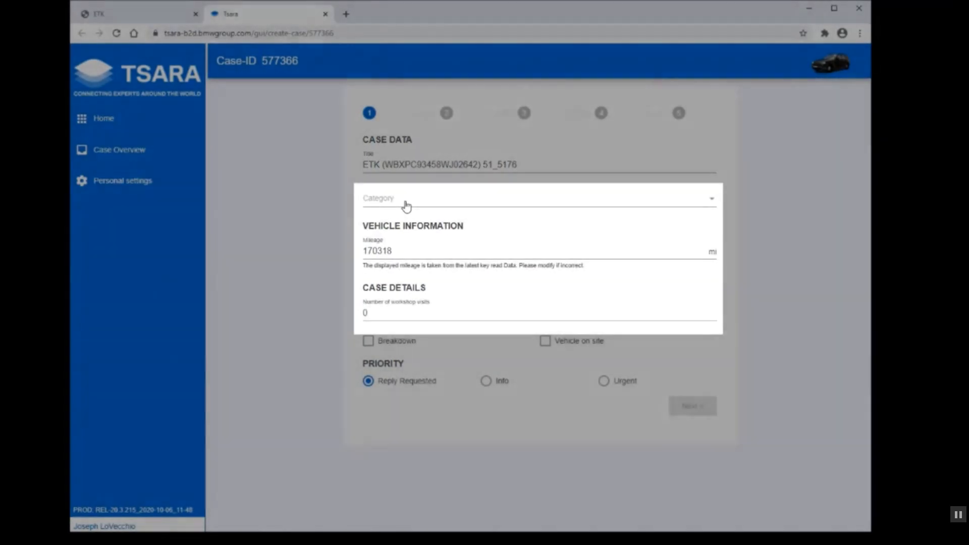
{"action": "left_click", "coordinate": [537, 198]}
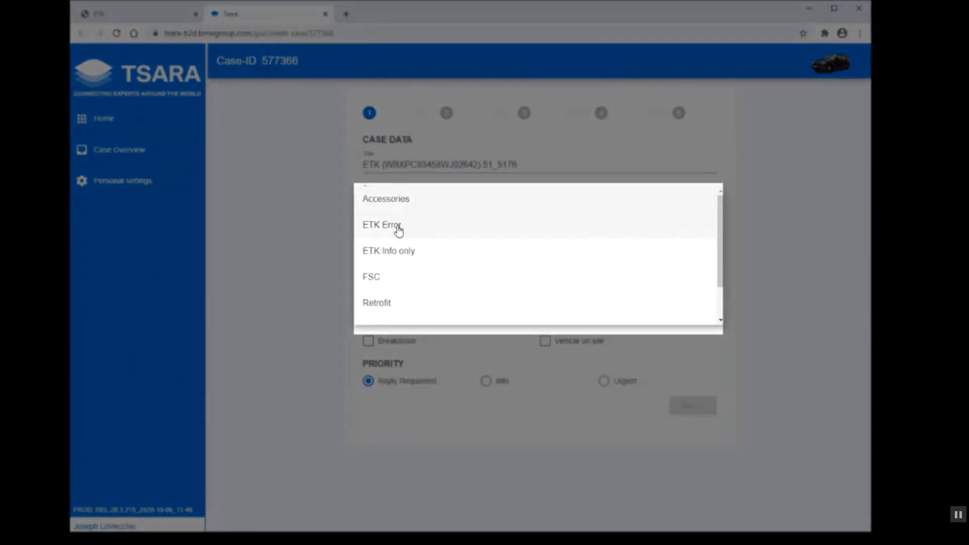
{"action": "left_click", "coordinate": [382, 224]}
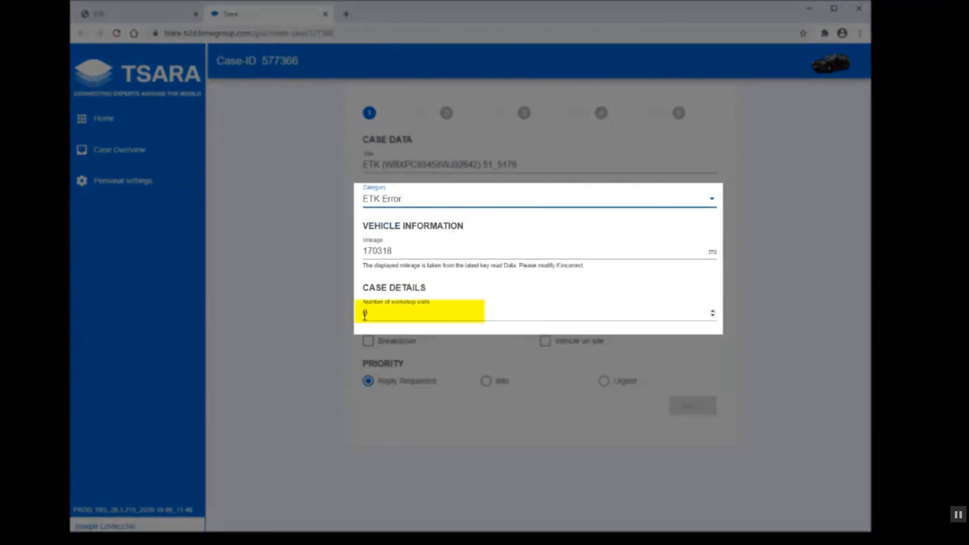
{"action": "type", "text": "1"}
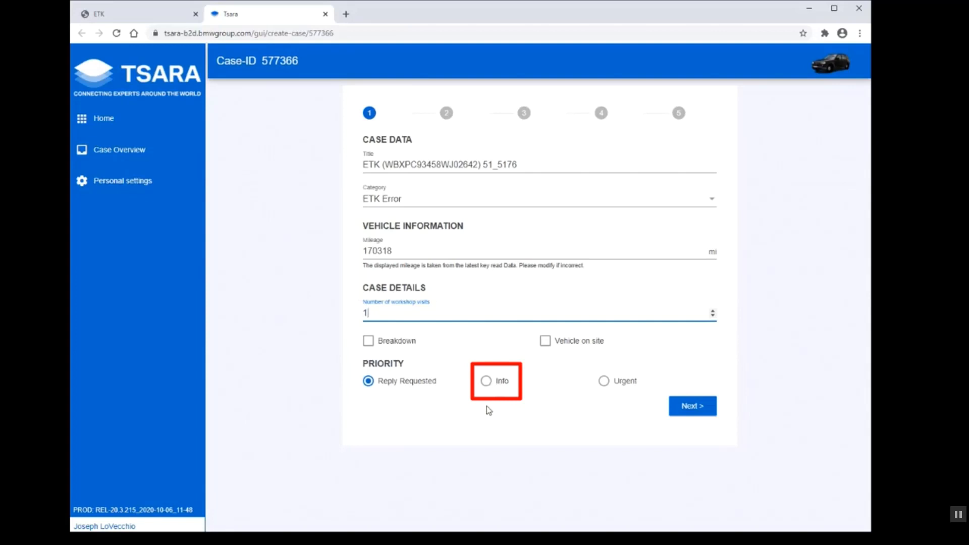
{"action": "mouse_move", "coordinate": [487, 383]}
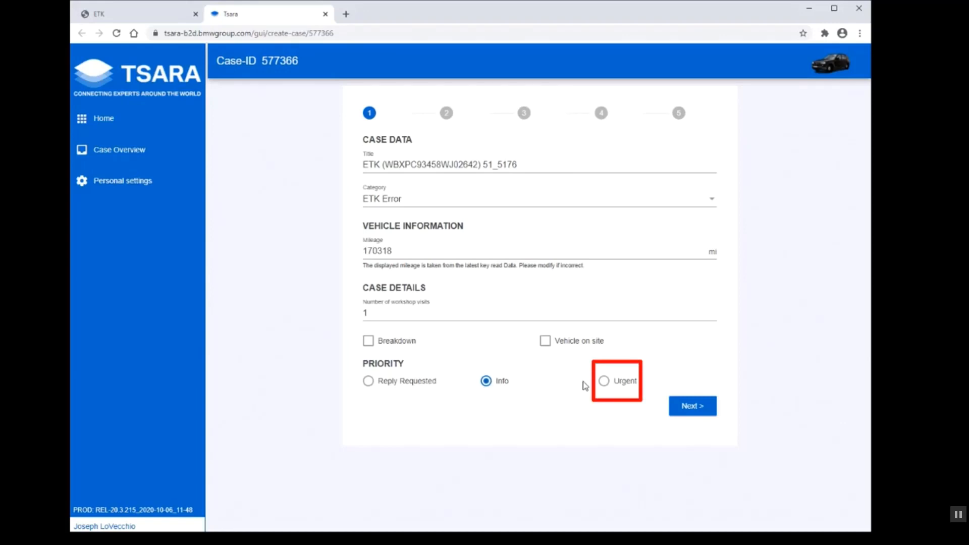
{"action": "left_click", "coordinate": [604, 381]}
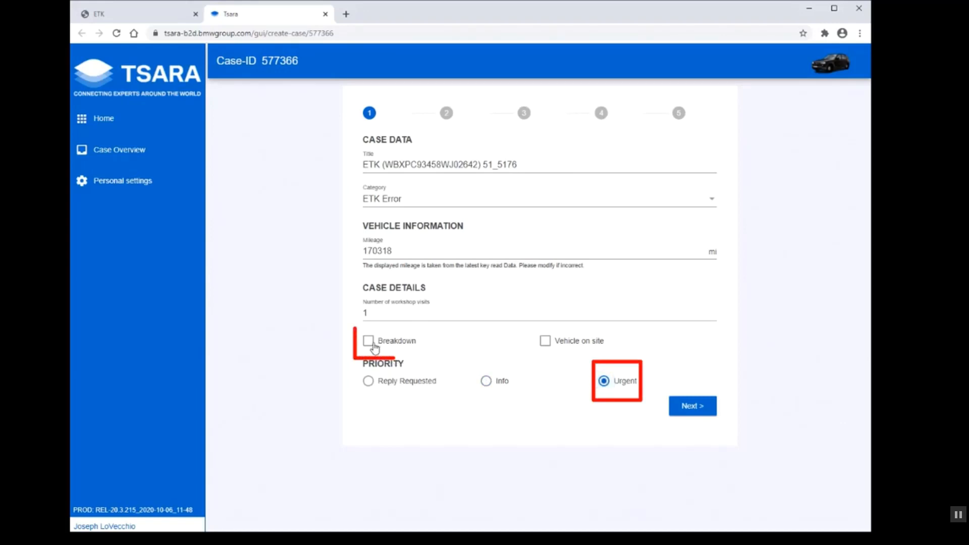
{"action": "left_click", "coordinate": [369, 341]}
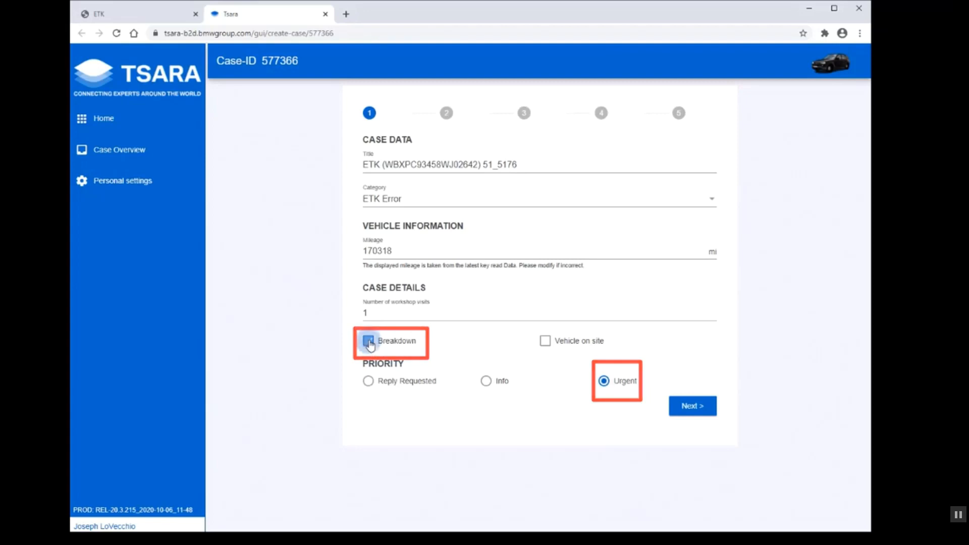
{"action": "left_click", "coordinate": [487, 381]}
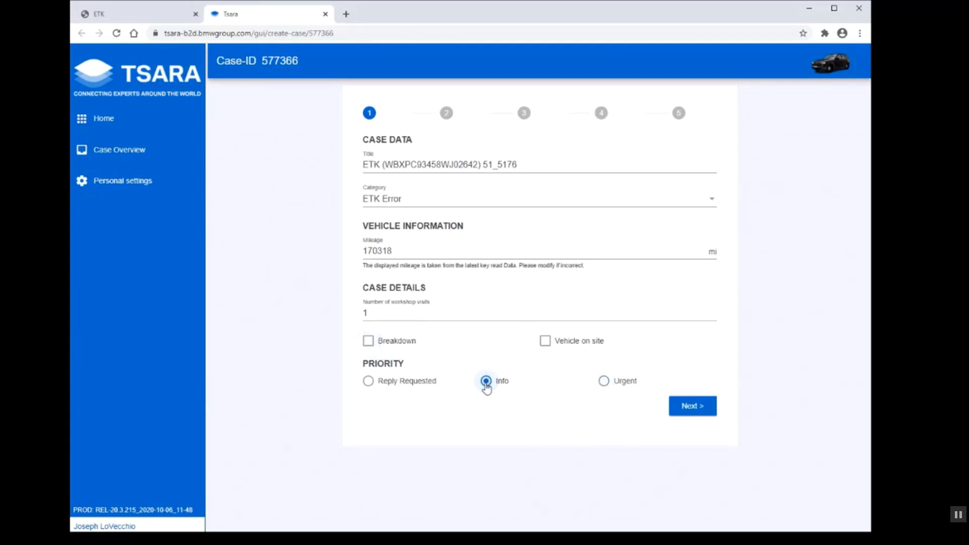
{"action": "left_click", "coordinate": [486, 381]}
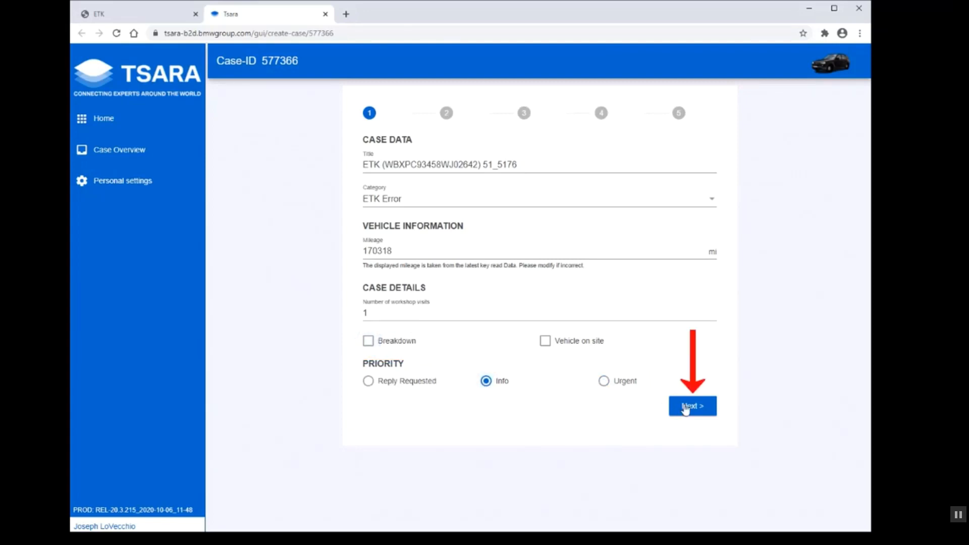
Enter the complaint that the trim panel should be anthracite, and 'ETK,' as work performed
{"action": "left_click", "coordinate": [692, 405]}
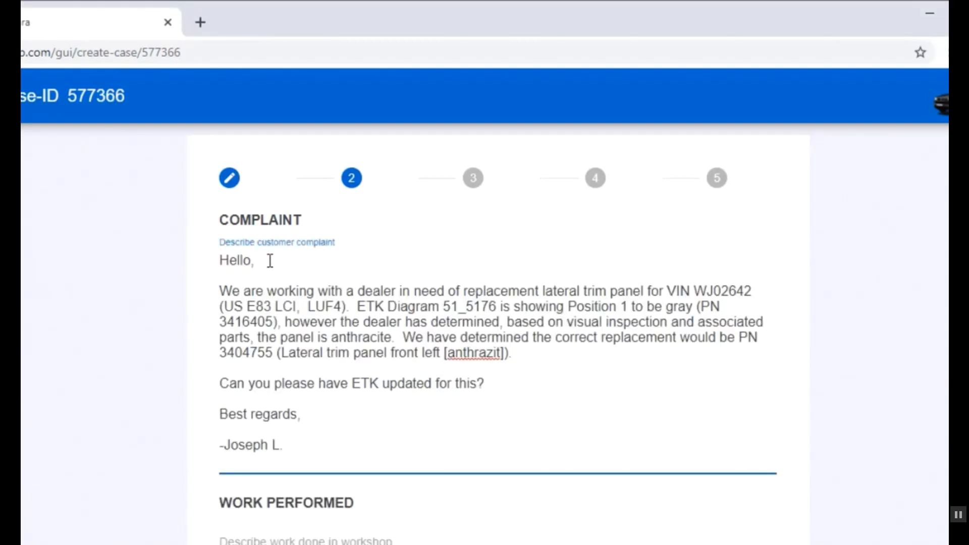
{"action": "left_click", "coordinate": [223, 461]}
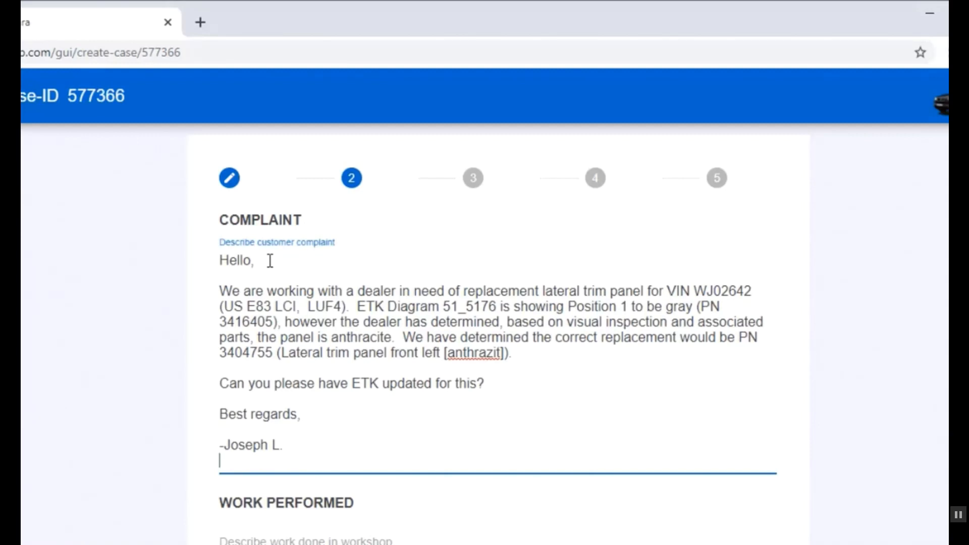
{"action": "mouse_move", "coordinate": [710, 298]}
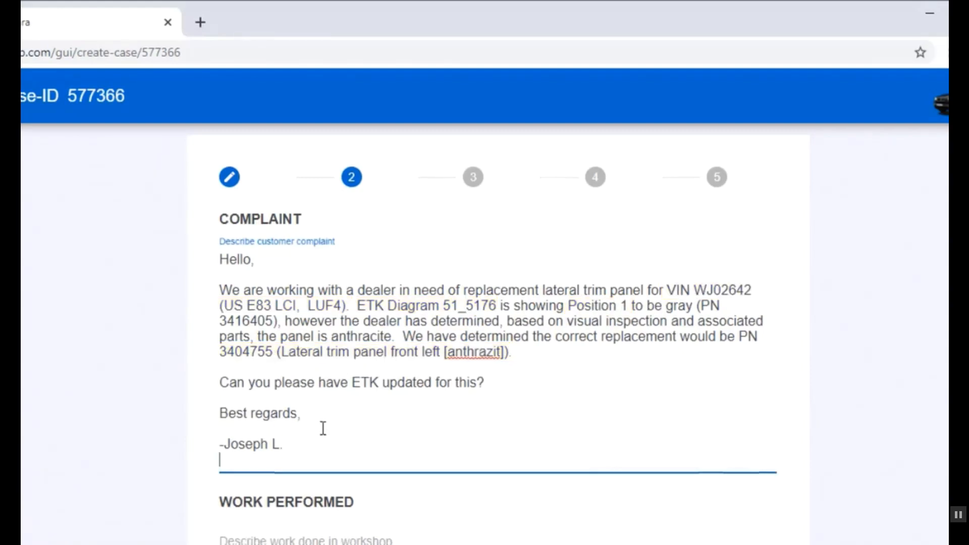
{"action": "type", "text": "ETK"}
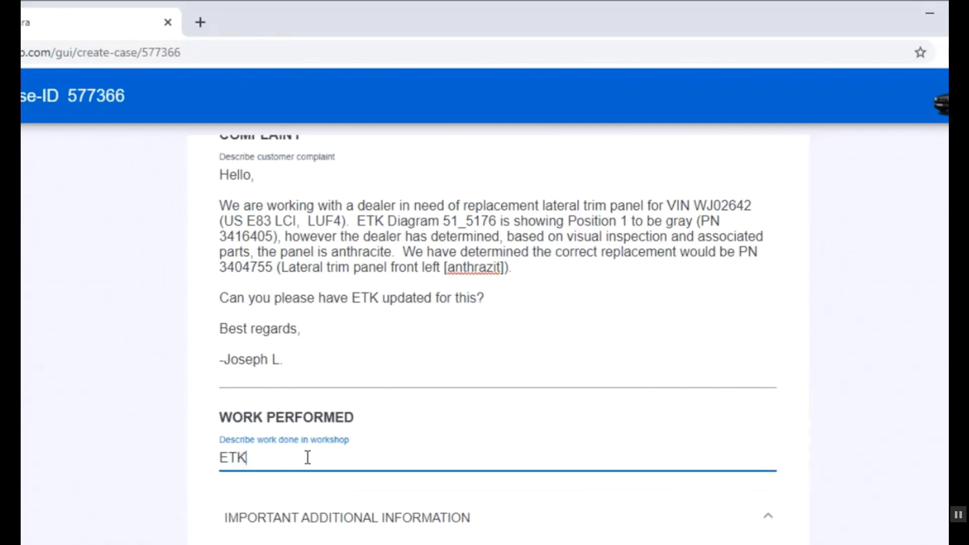
{"action": "type", "text": ","}
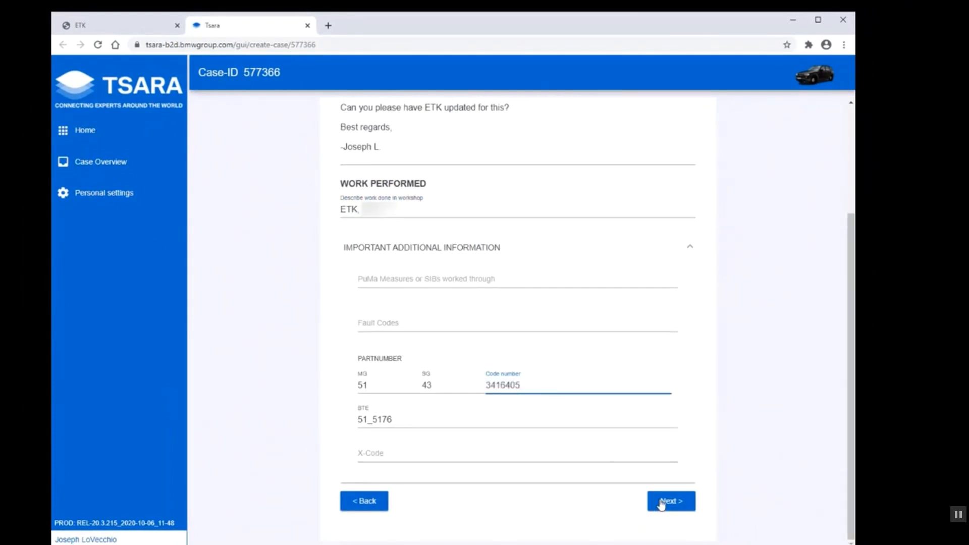
Skip the Attachments and Diagnosis-Data steps without adding anything
{"action": "left_click", "coordinate": [670, 500]}
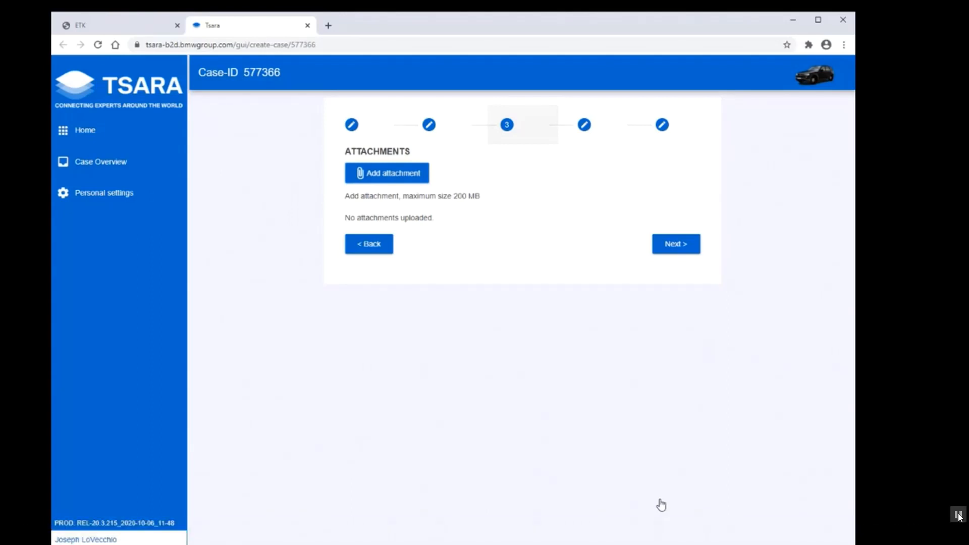
{"action": "left_click", "coordinate": [676, 243]}
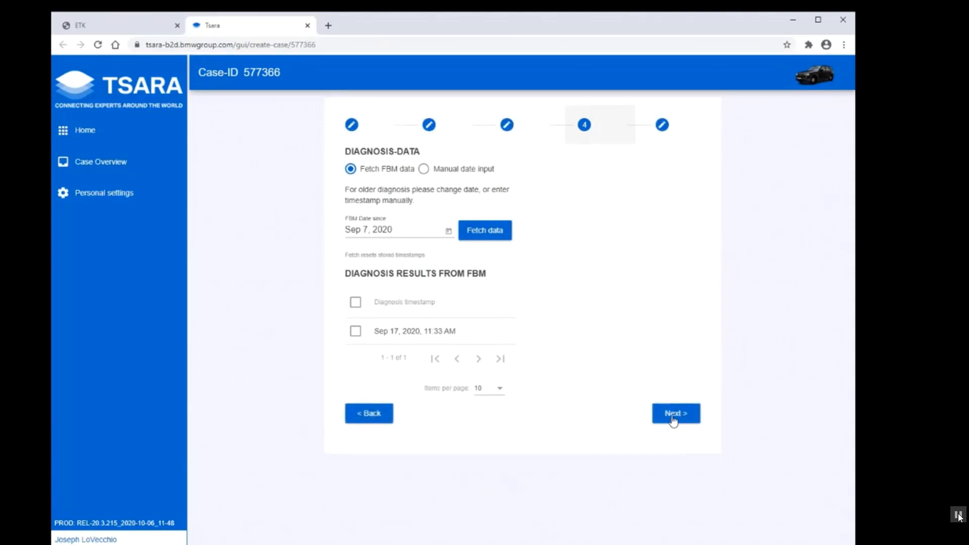
{"action": "left_click", "coordinate": [675, 413]}
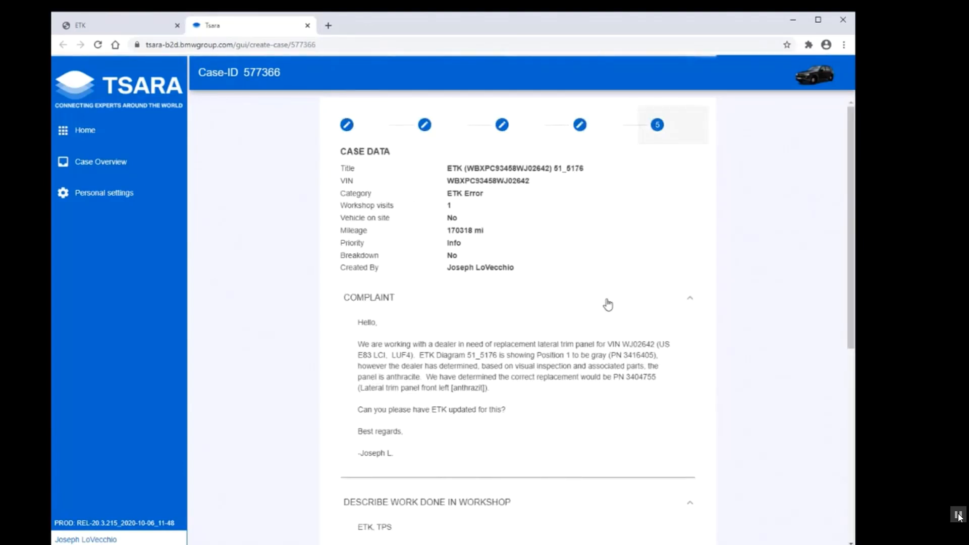
Review the case summary and submit the case to the support center
{"action": "scroll", "scroll_direction": "down", "scroll_amount": 3}
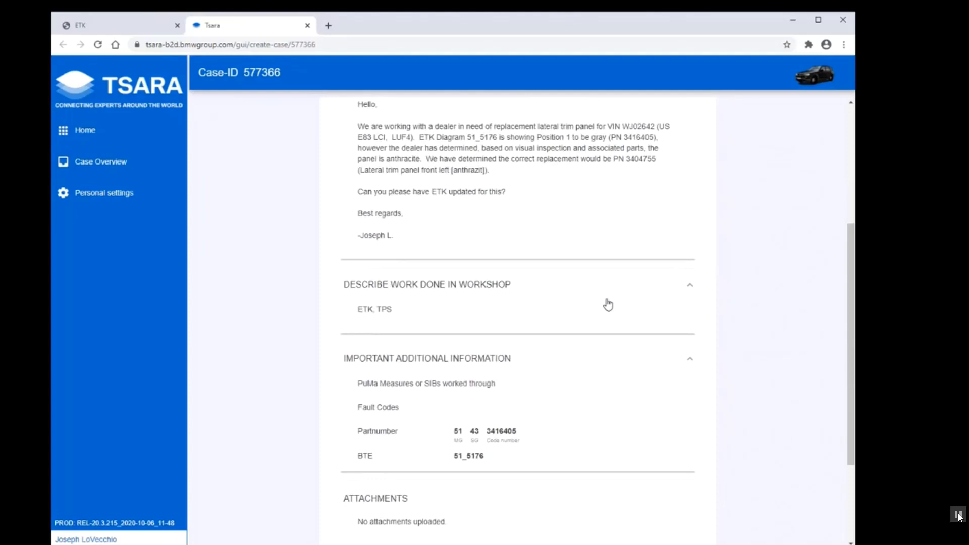
{"action": "scroll", "scroll_direction": "down", "scroll_amount": 3}
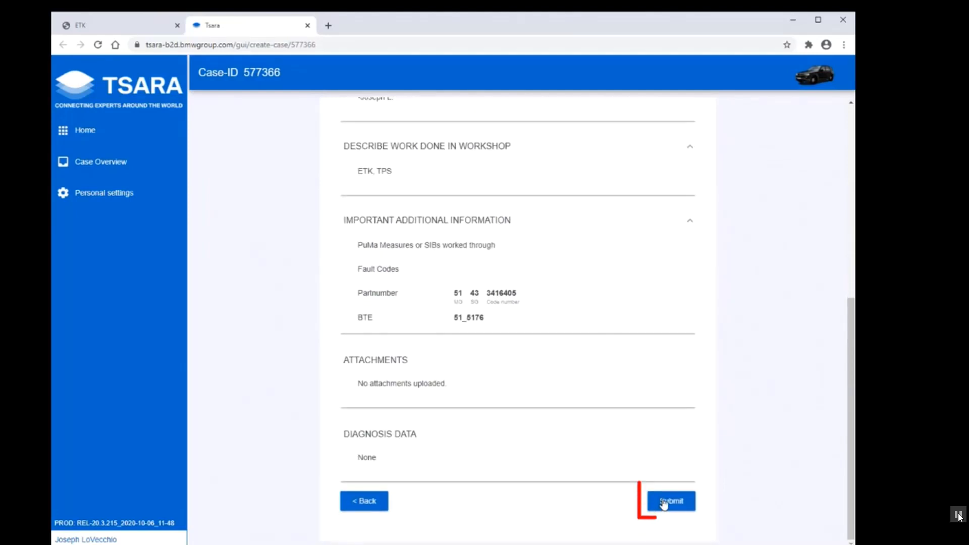
{"action": "left_click", "coordinate": [669, 501]}
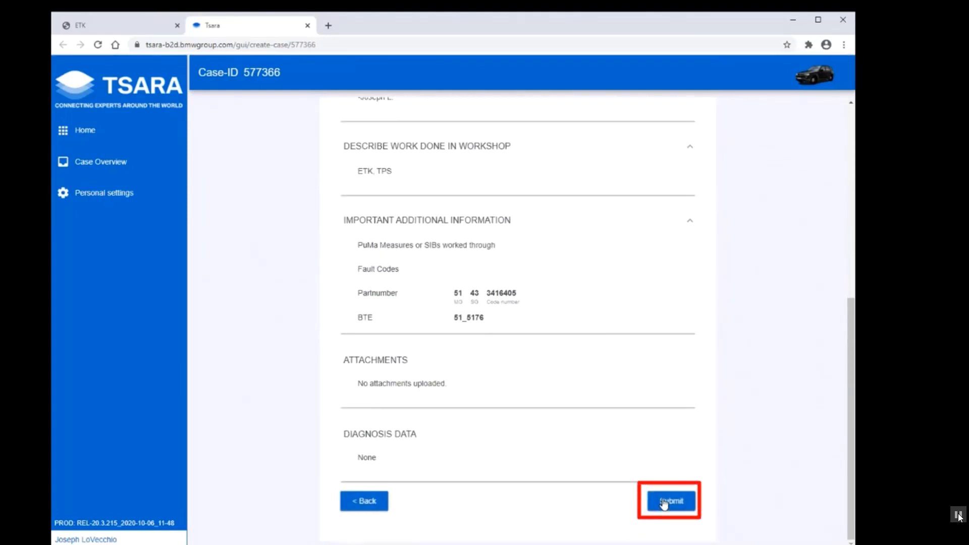
{"action": "left_click", "coordinate": [669, 501]}
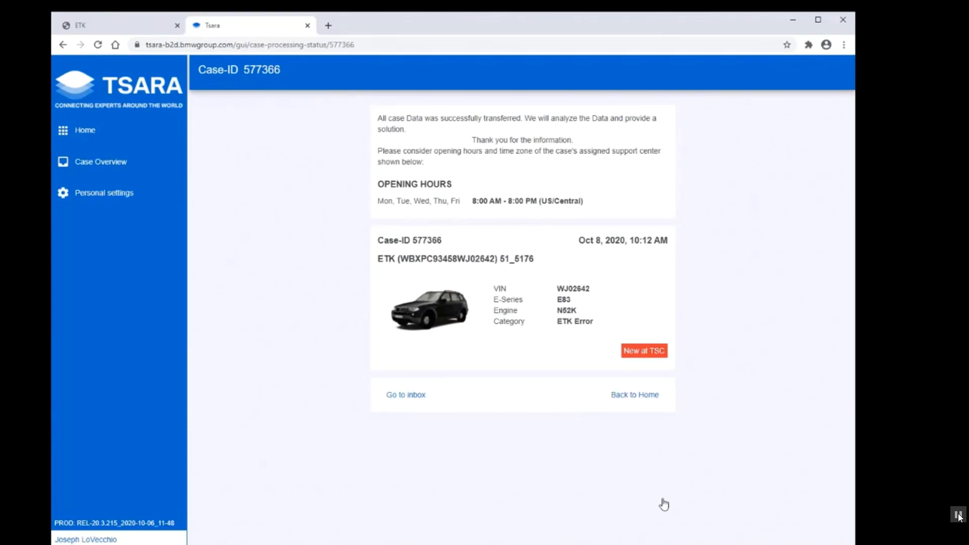